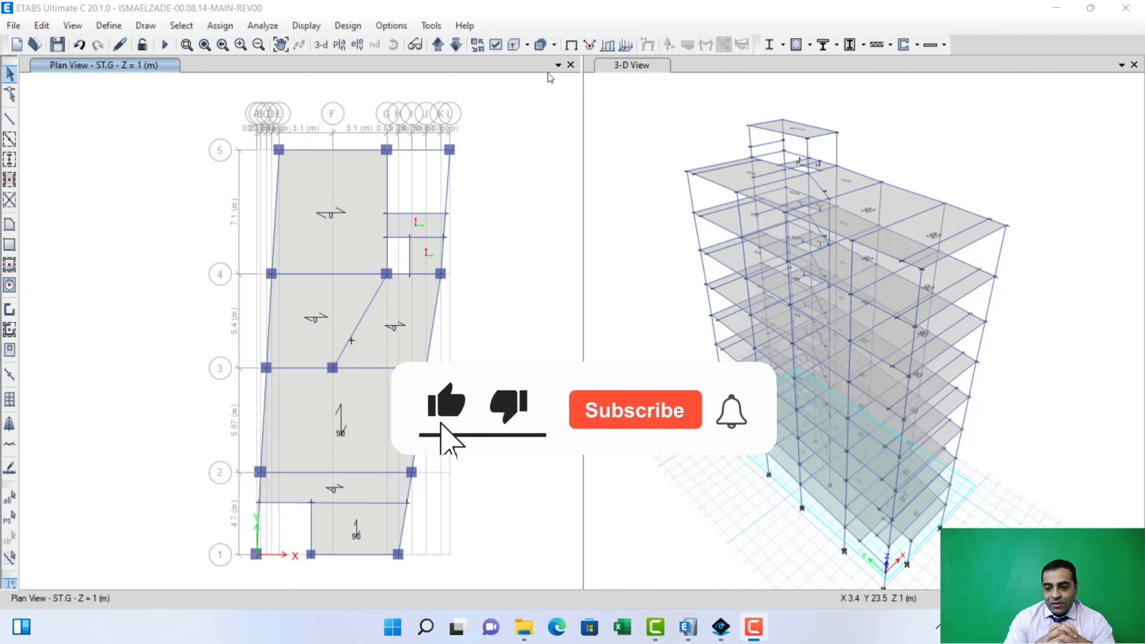
# Bring up the Wall Sections list from Define > Section Properties, showing W30R and W40S.
pyautogui.click(635, 410)
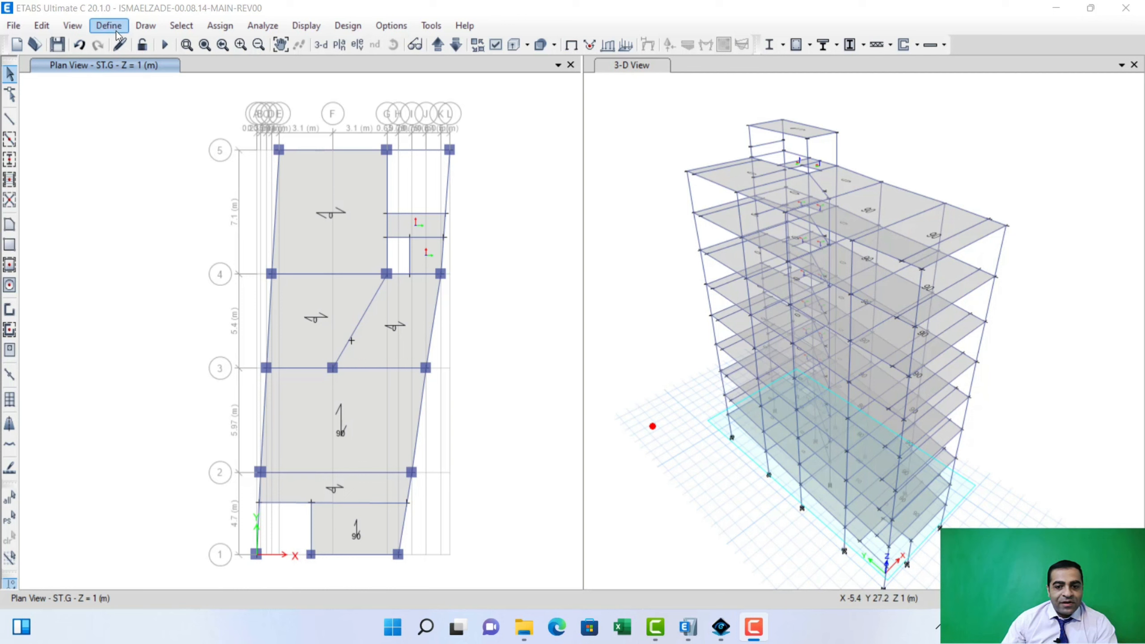
pyautogui.click(109, 25)
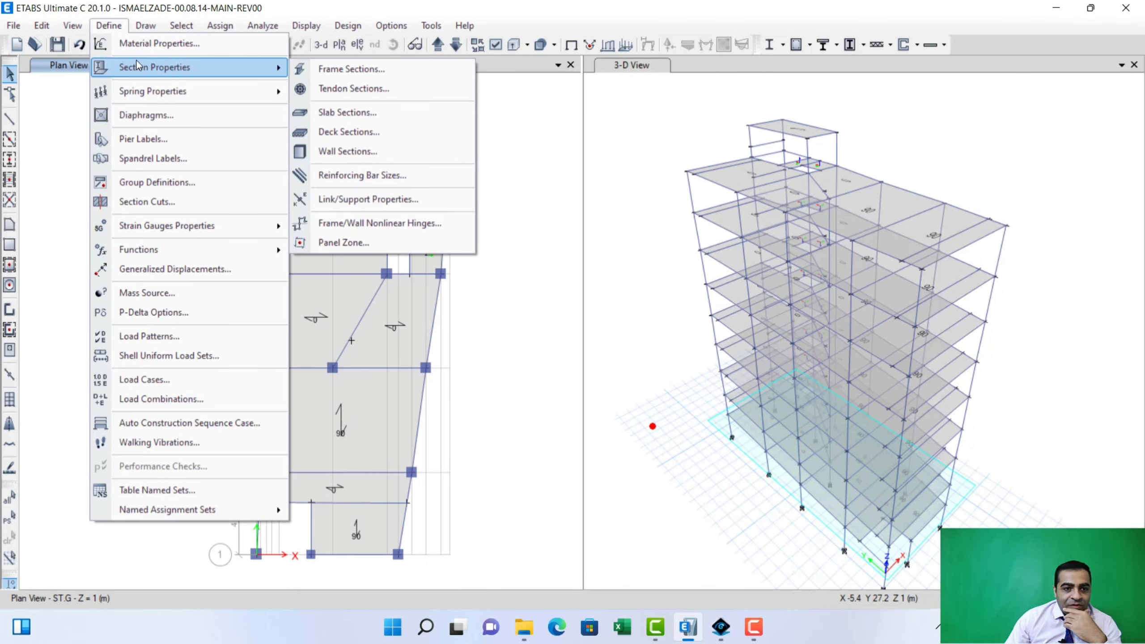
pyautogui.moveTo(369, 96)
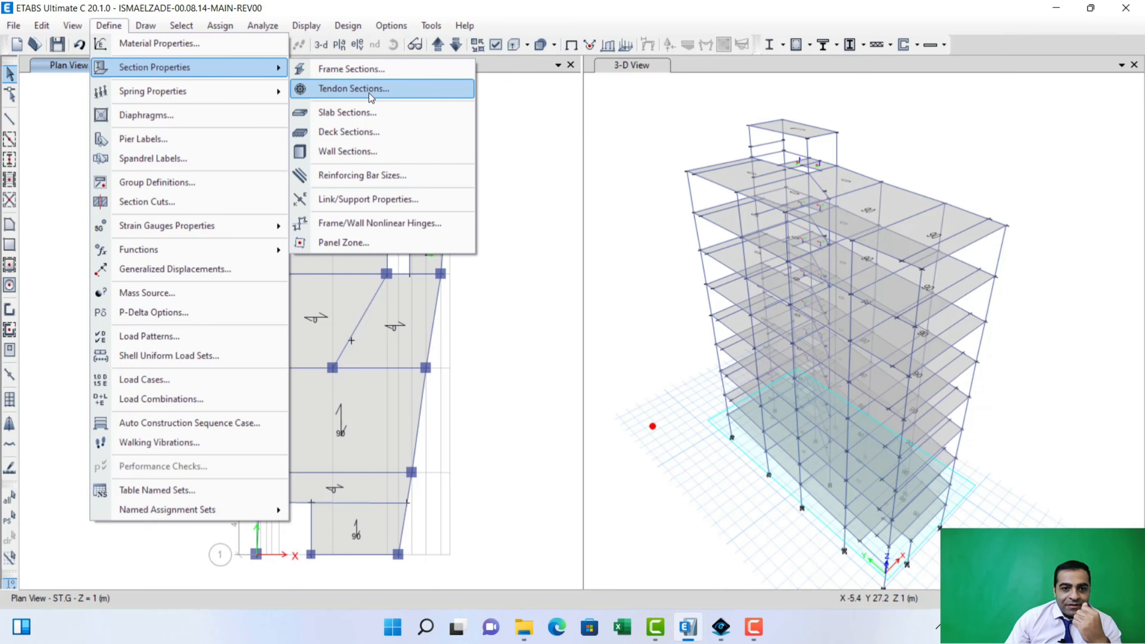
pyautogui.click(347, 152)
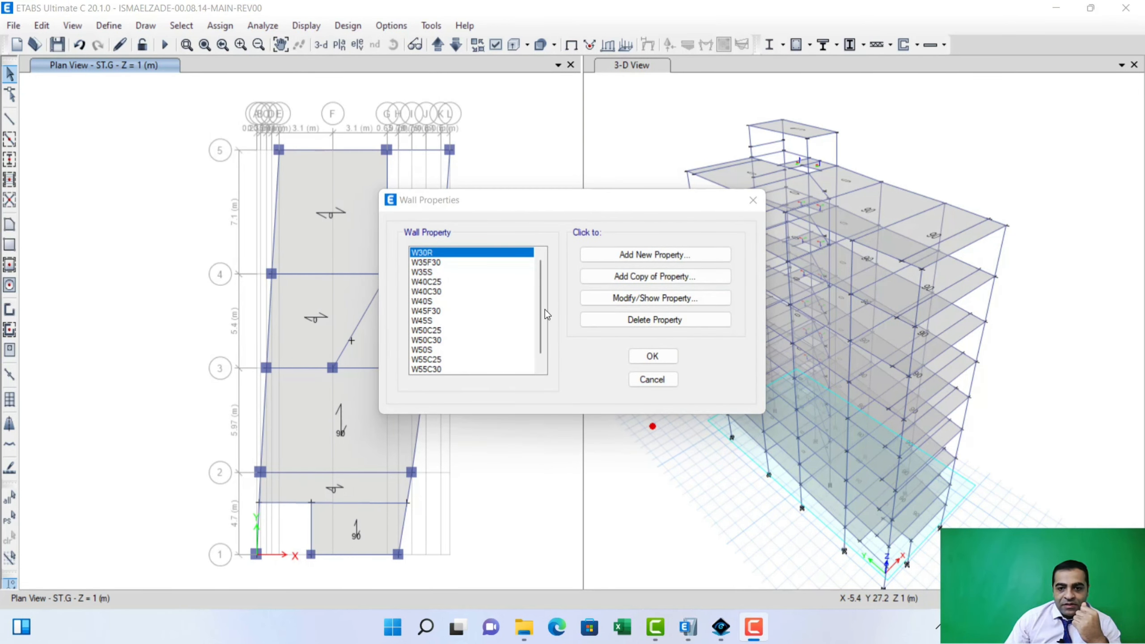
# Add a new wall property and name it WALL30 with C25 material.
pyautogui.click(655, 254)
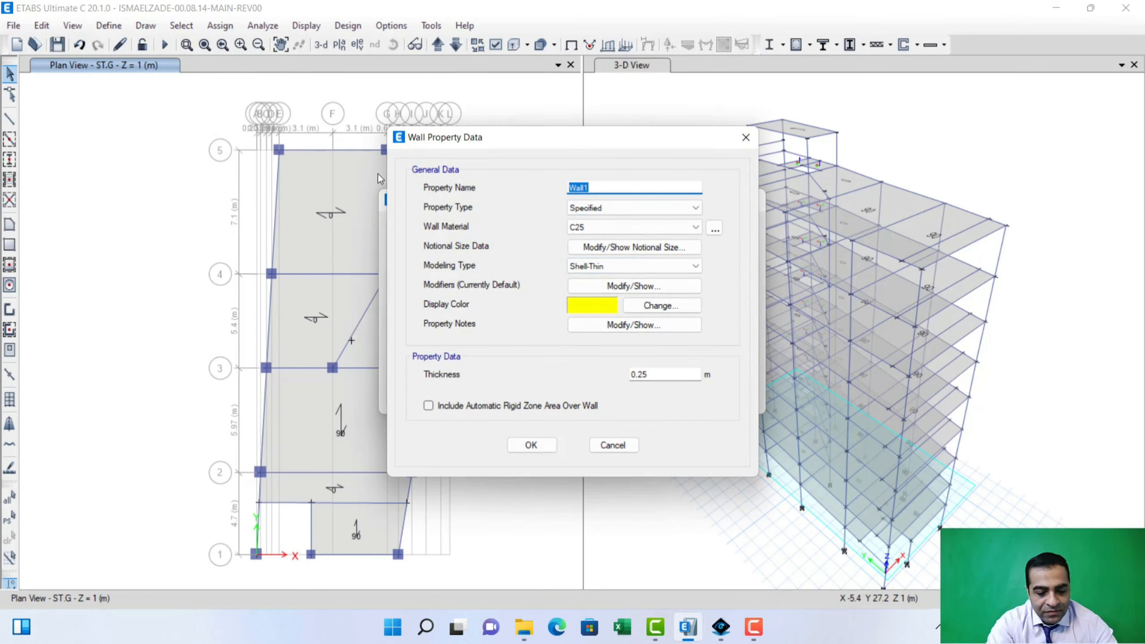
pyautogui.write('wall')
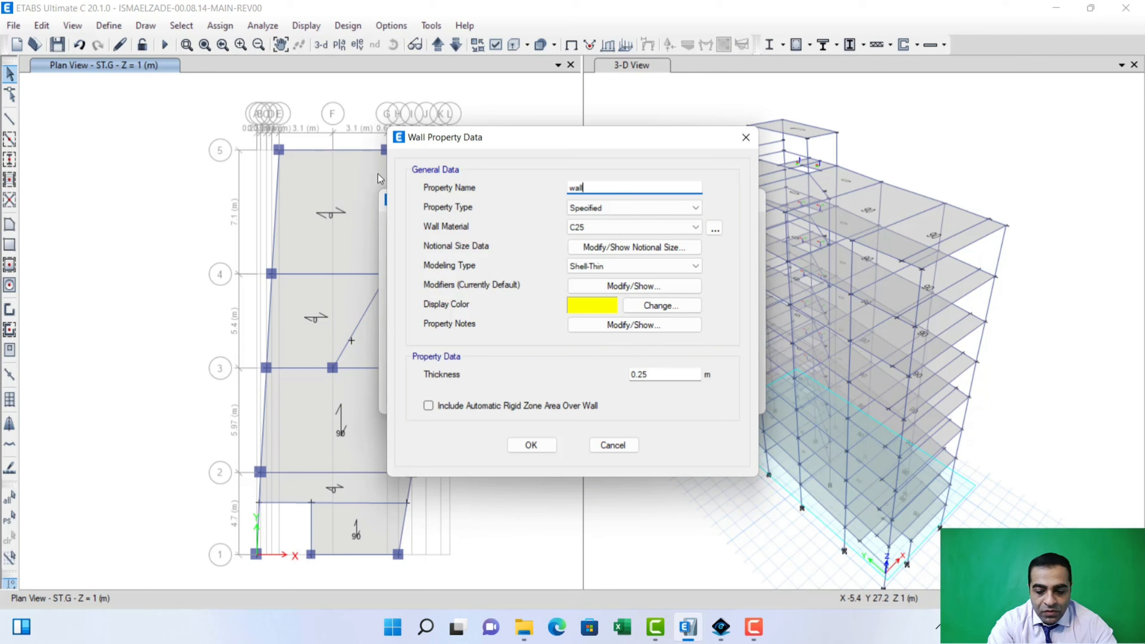
pyautogui.write('WALL30')
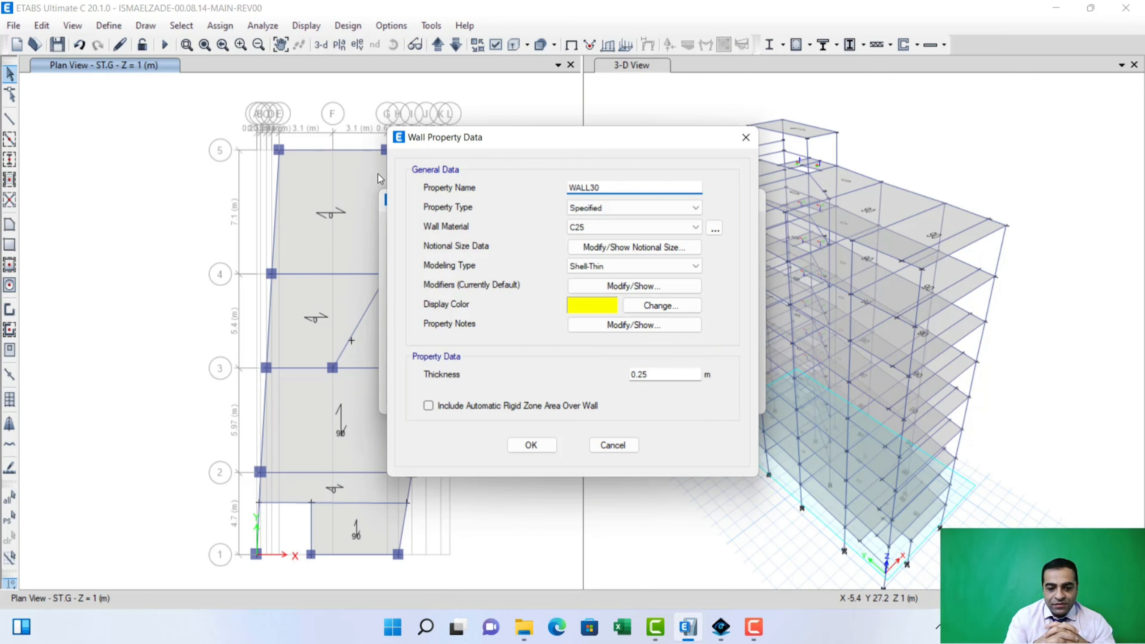
pyautogui.moveTo(338, 3)
pyautogui.write('0.3')
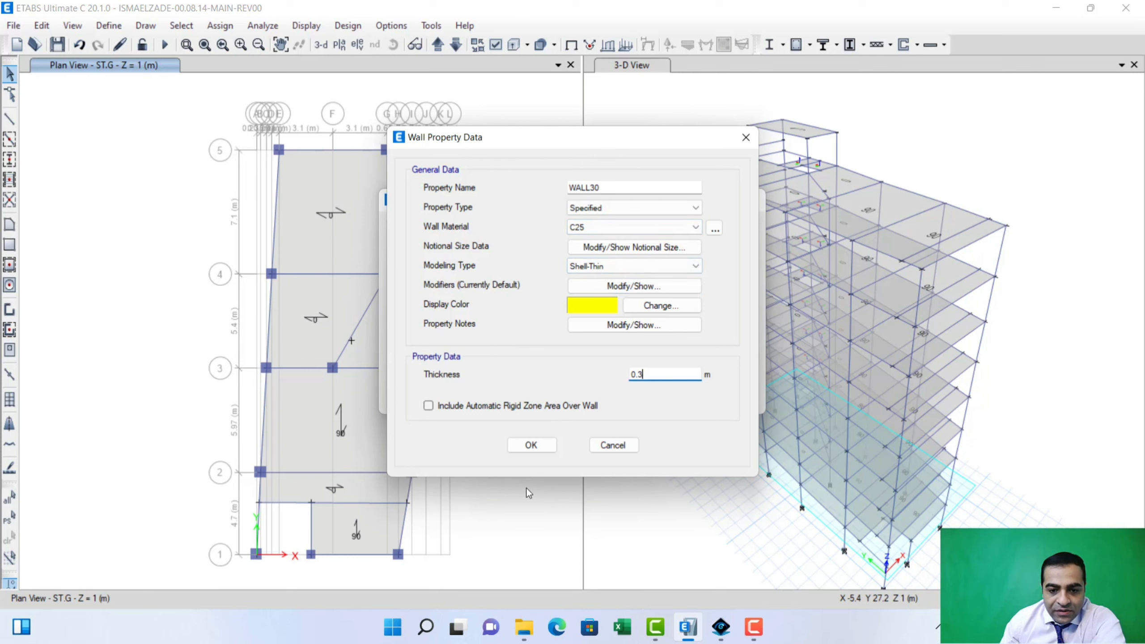
# Confirm WALL30 at 0.3 m thickness and return to the model views.
pyautogui.click(531, 445)
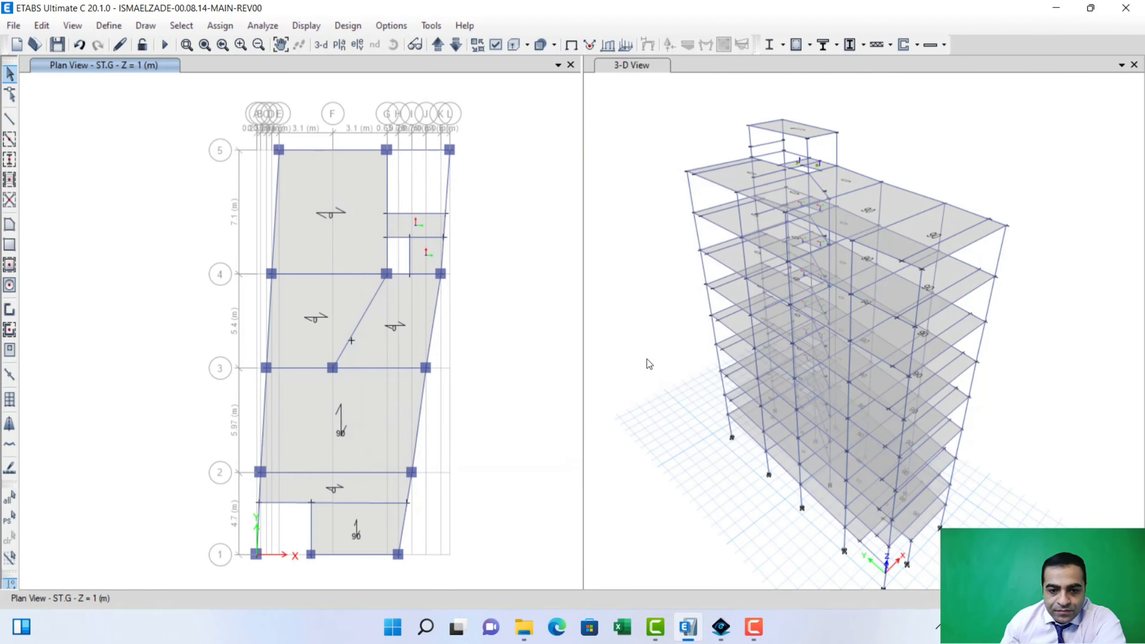
pyautogui.moveTo(631, 347)
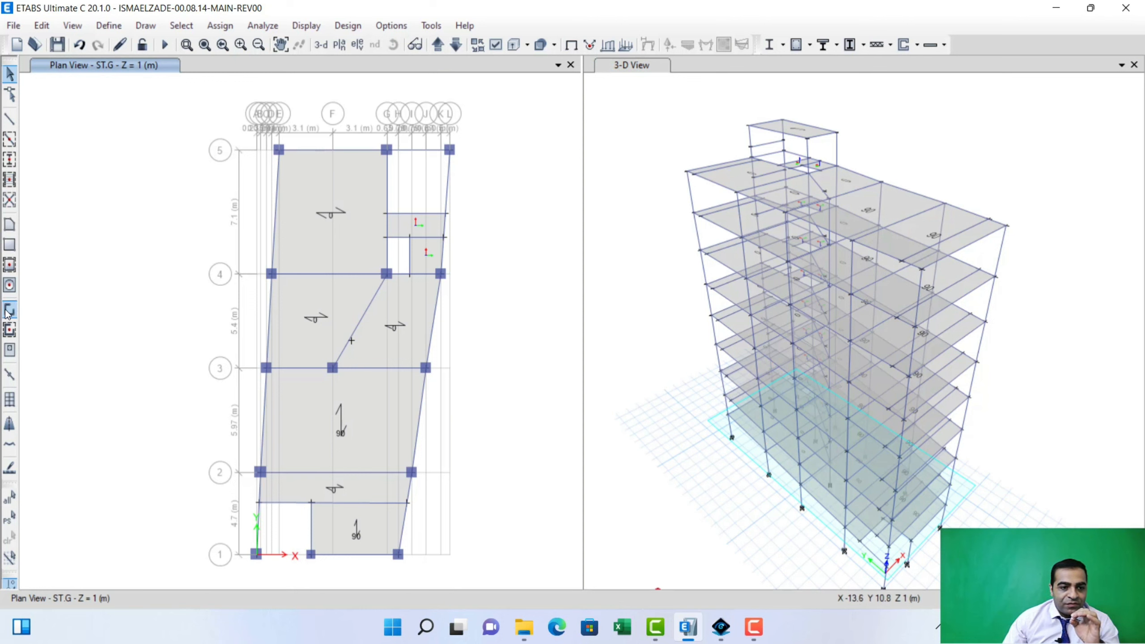
pyautogui.moveTo(9, 310)
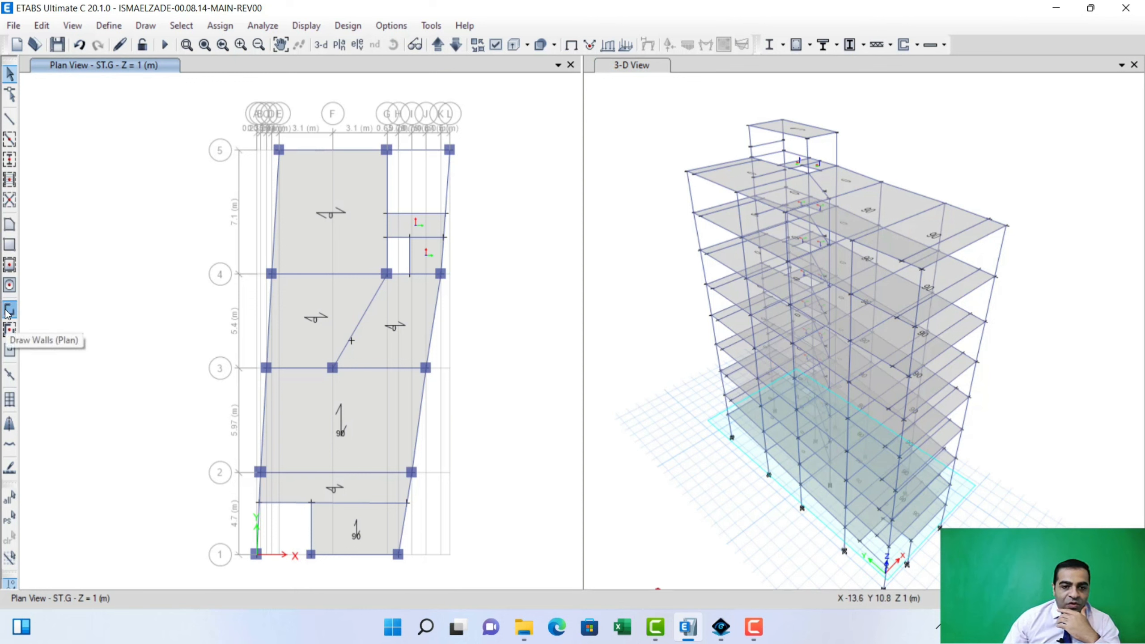
# Start Draw Walls (Plan) and choose WALL30 as the property for the new wall on grid line 5.
pyautogui.click(9, 308)
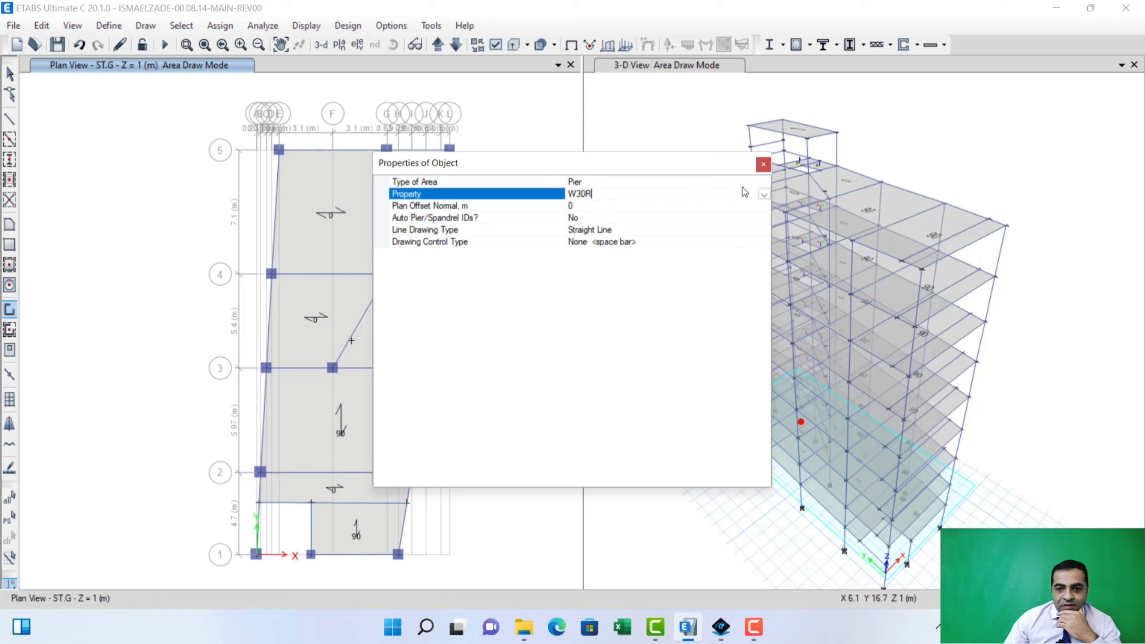
pyautogui.click(764, 193)
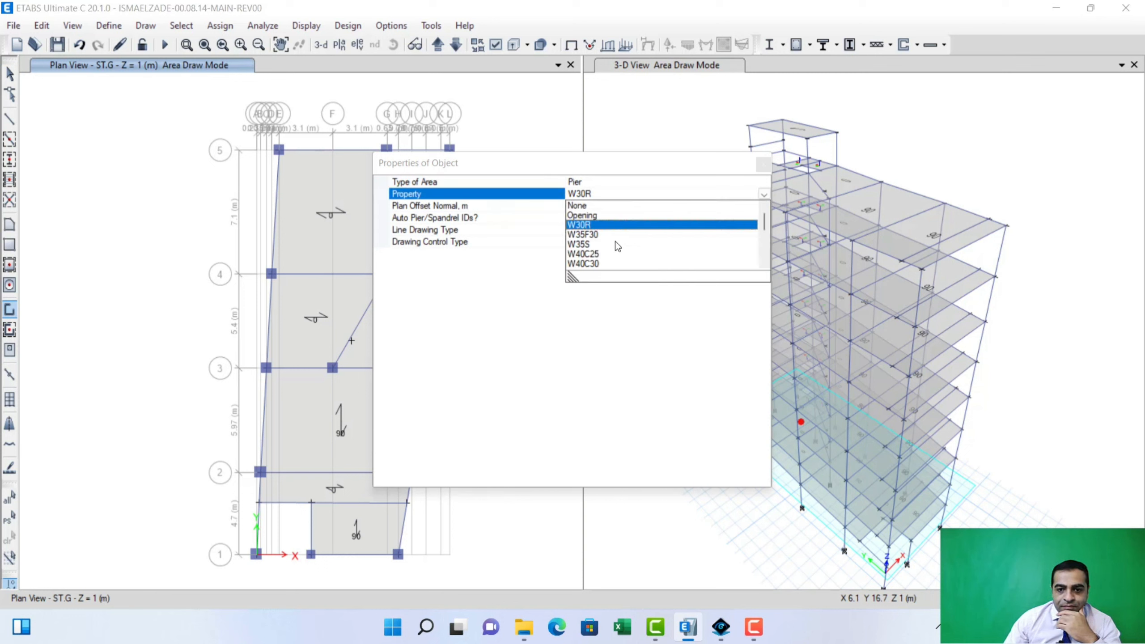
pyautogui.scroll(-3)
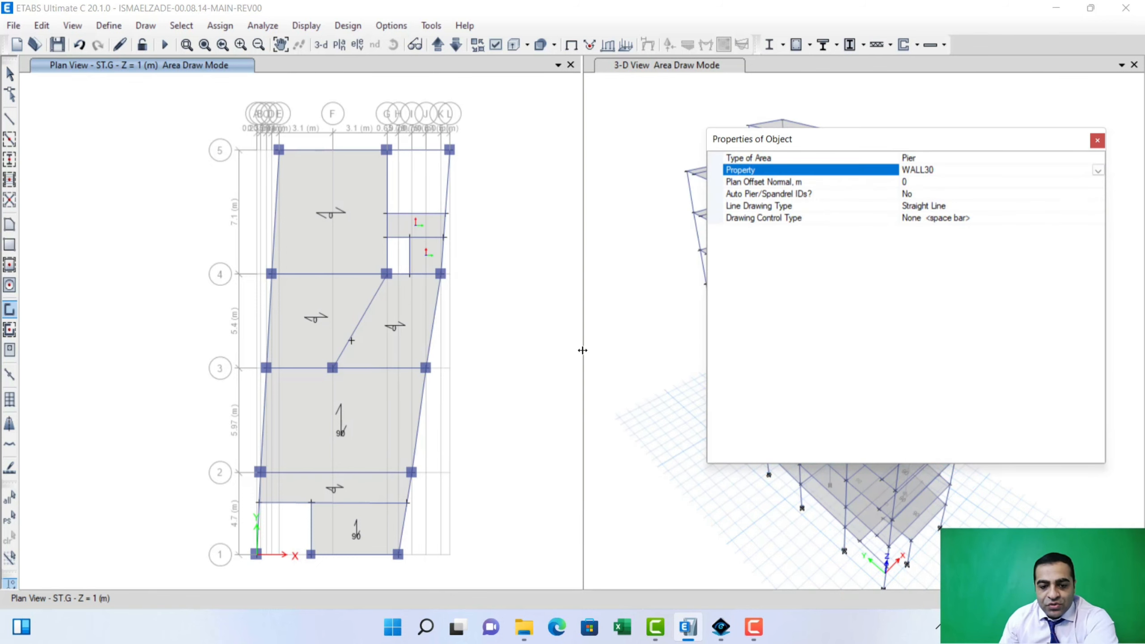
pyautogui.moveTo(782, 151)
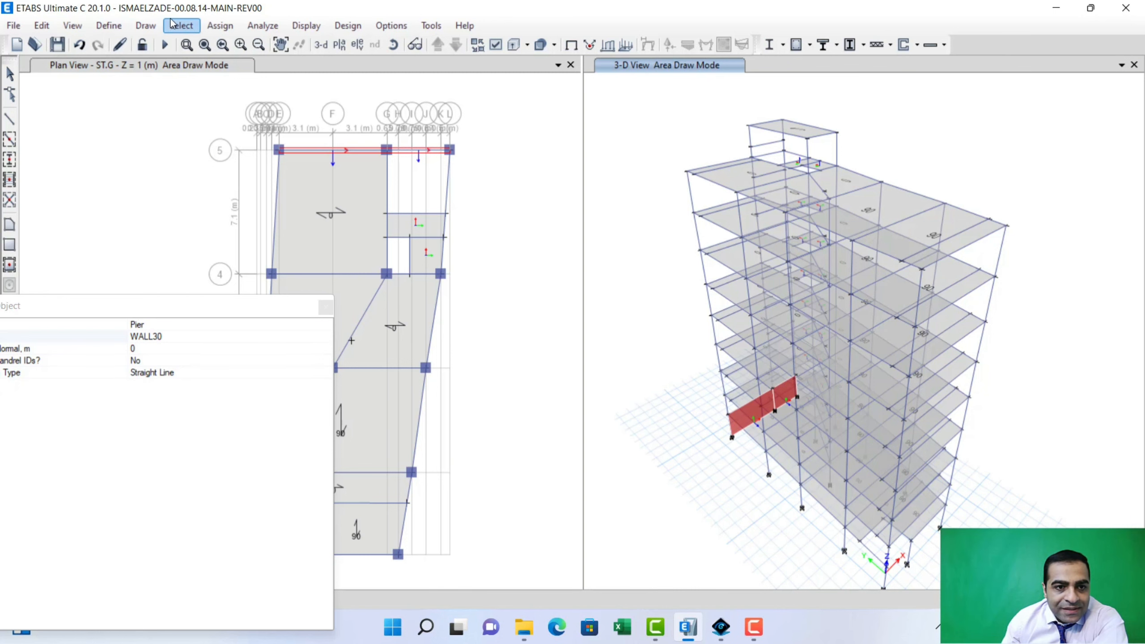
# Select the ground storey and show only its objects in the 3D view.
pyautogui.click(182, 25)
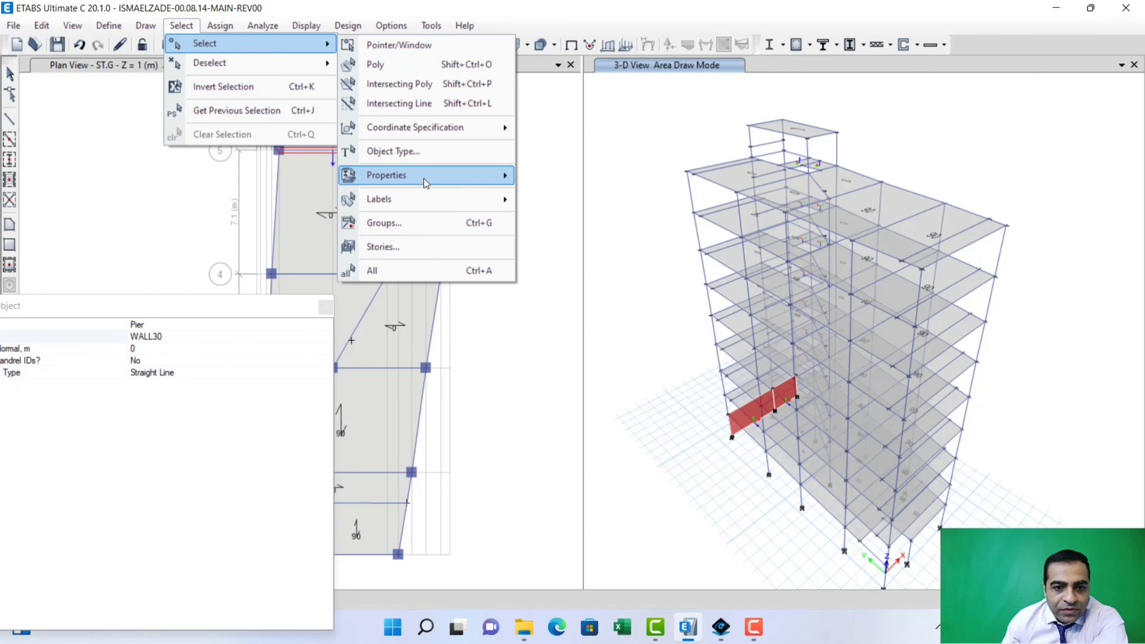
pyautogui.click(383, 247)
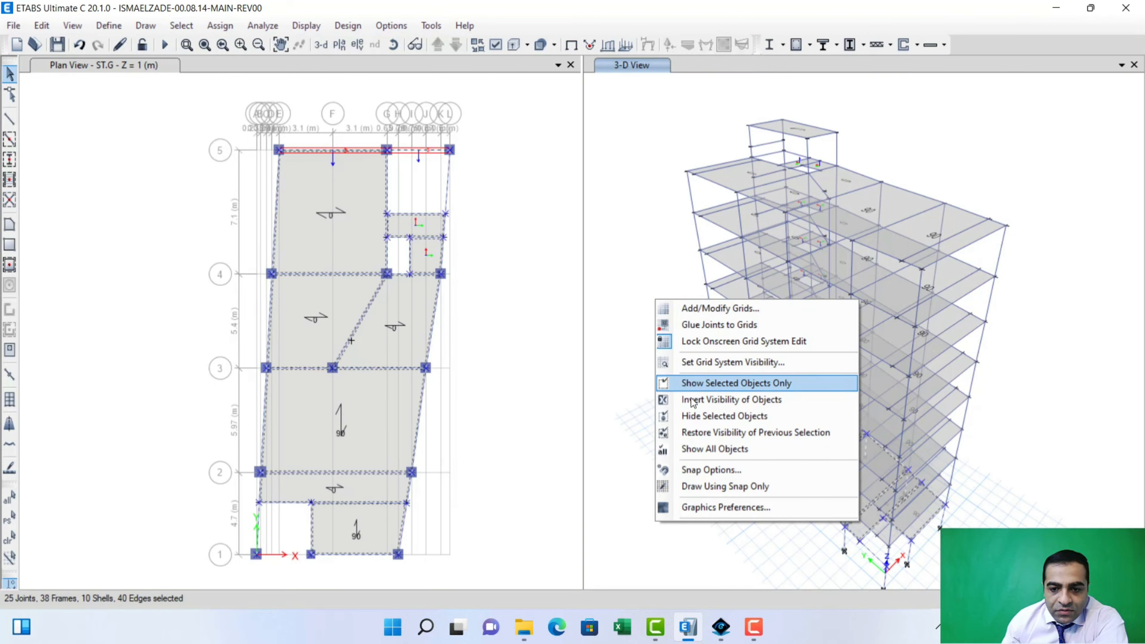
pyautogui.click(737, 383)
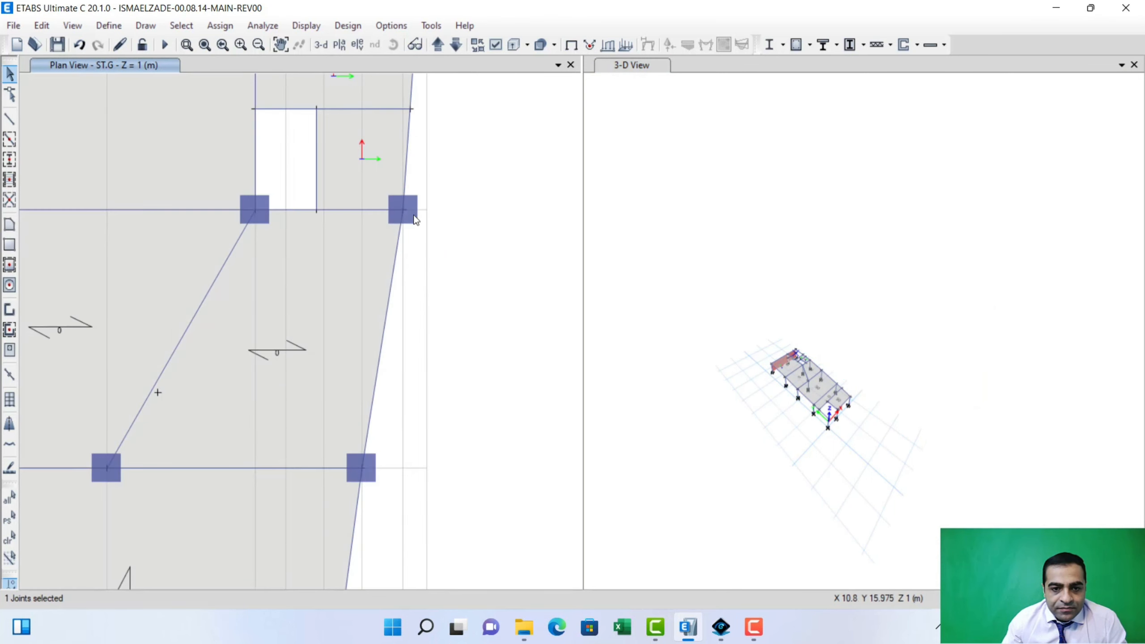
pyautogui.moveTo(407, 215)
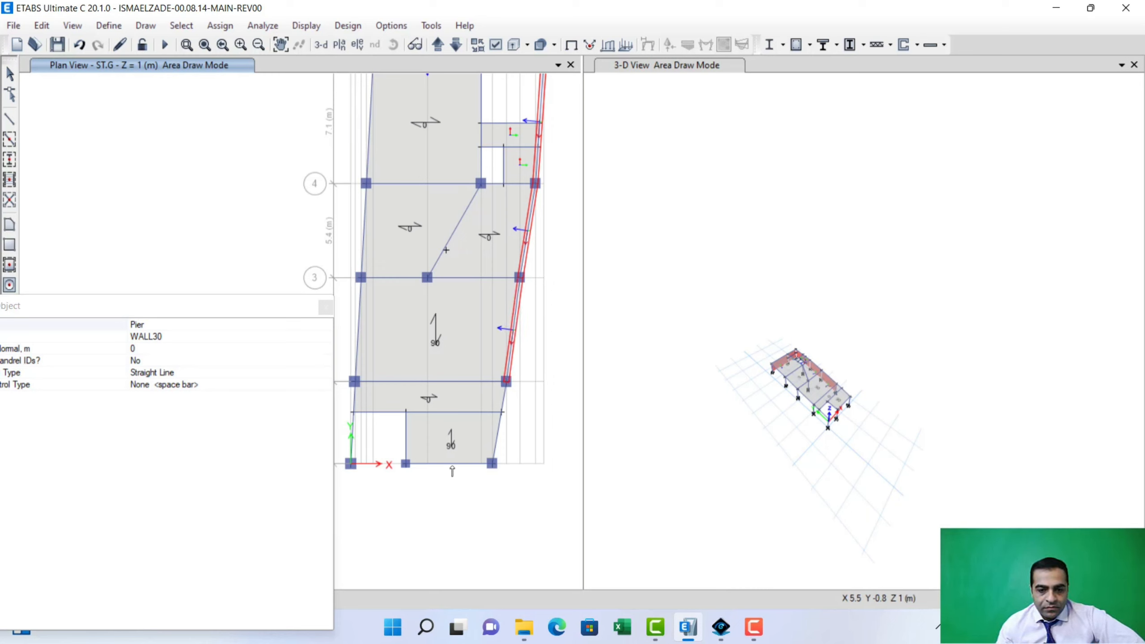
pyautogui.moveTo(492, 465)
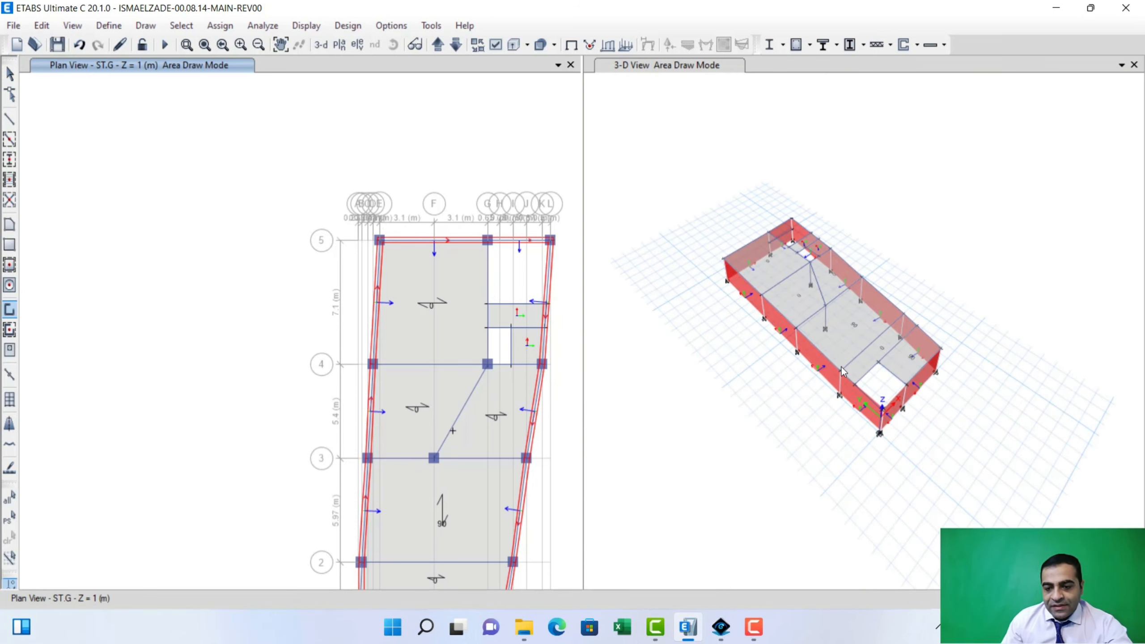
pyautogui.moveTo(820, 425)
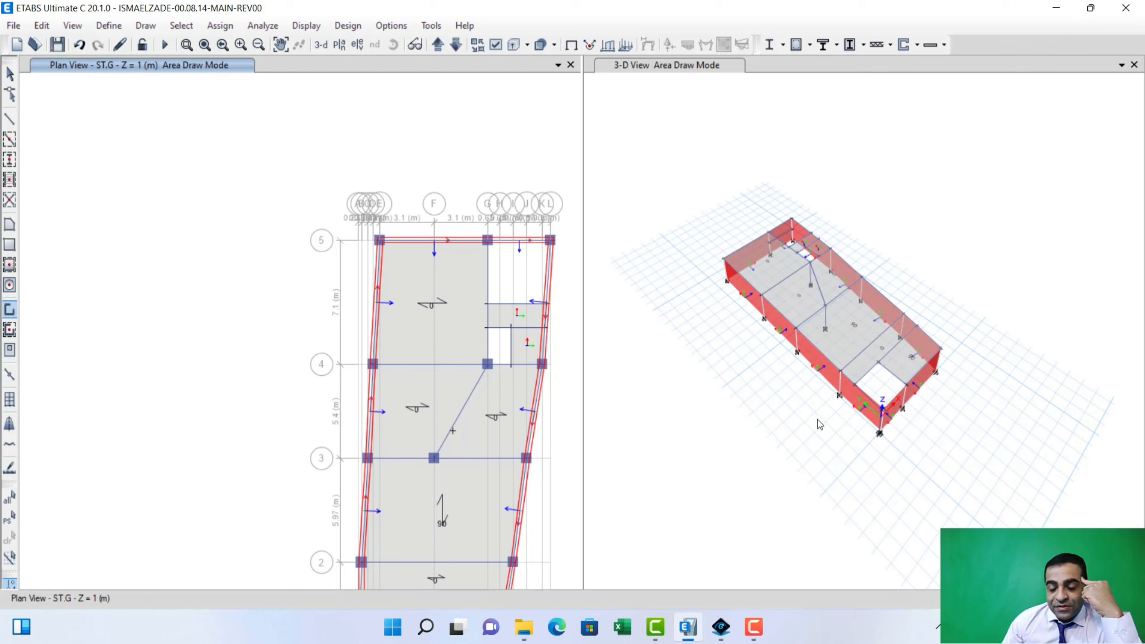
pyautogui.moveTo(751, 326)
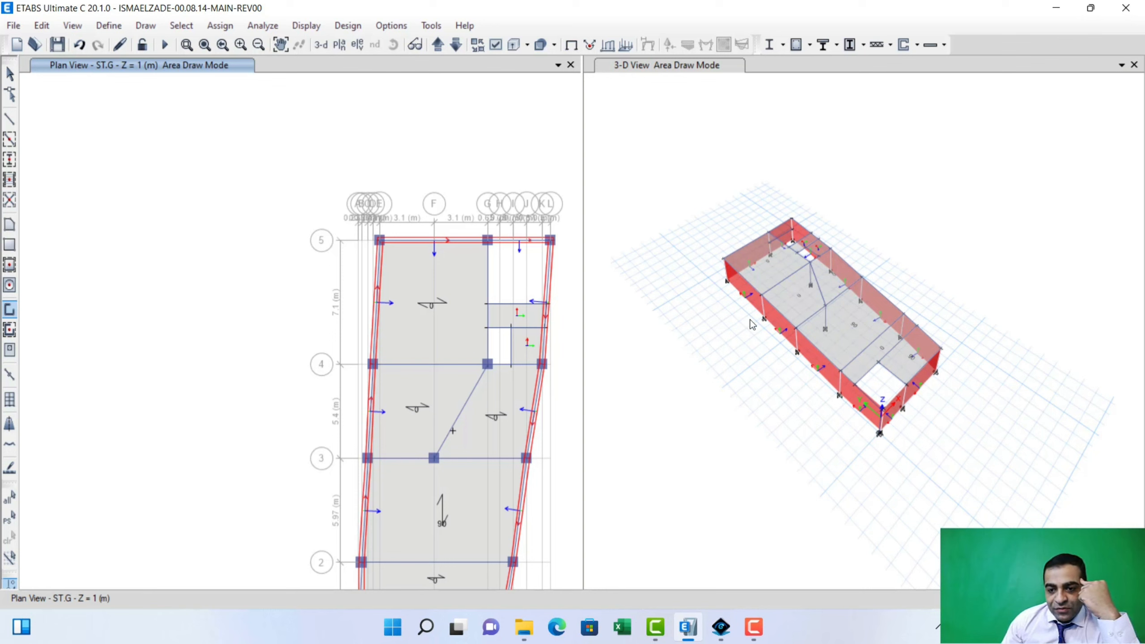
pyautogui.moveTo(859, 289)
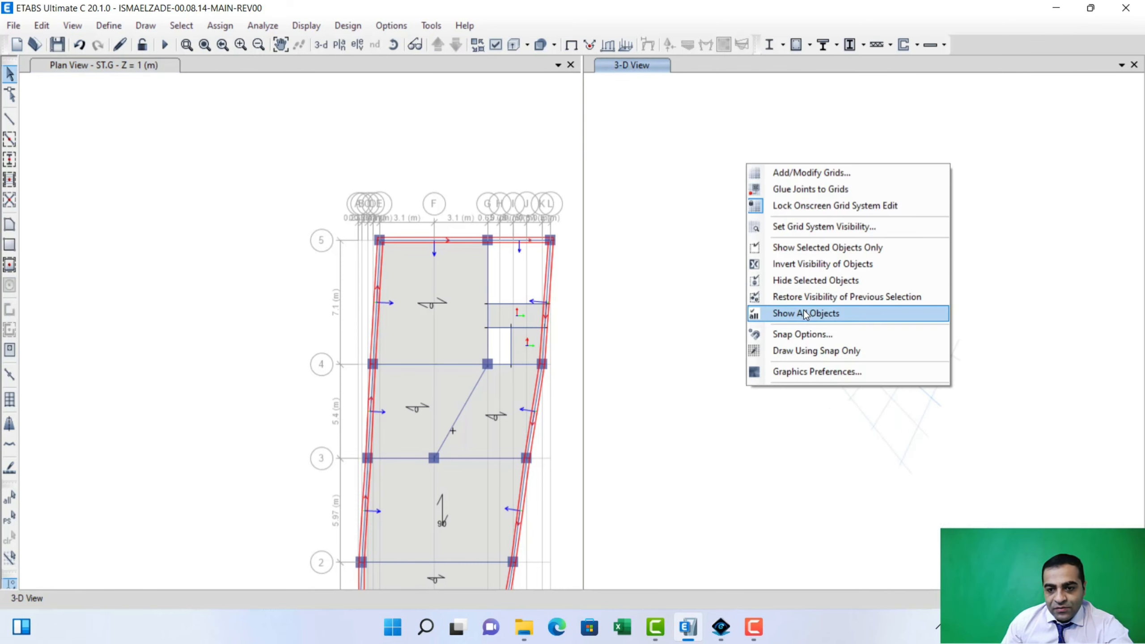
# Show All Objects so the full building appears with the WALL30 perimeter walls at its base.
pyautogui.click(806, 313)
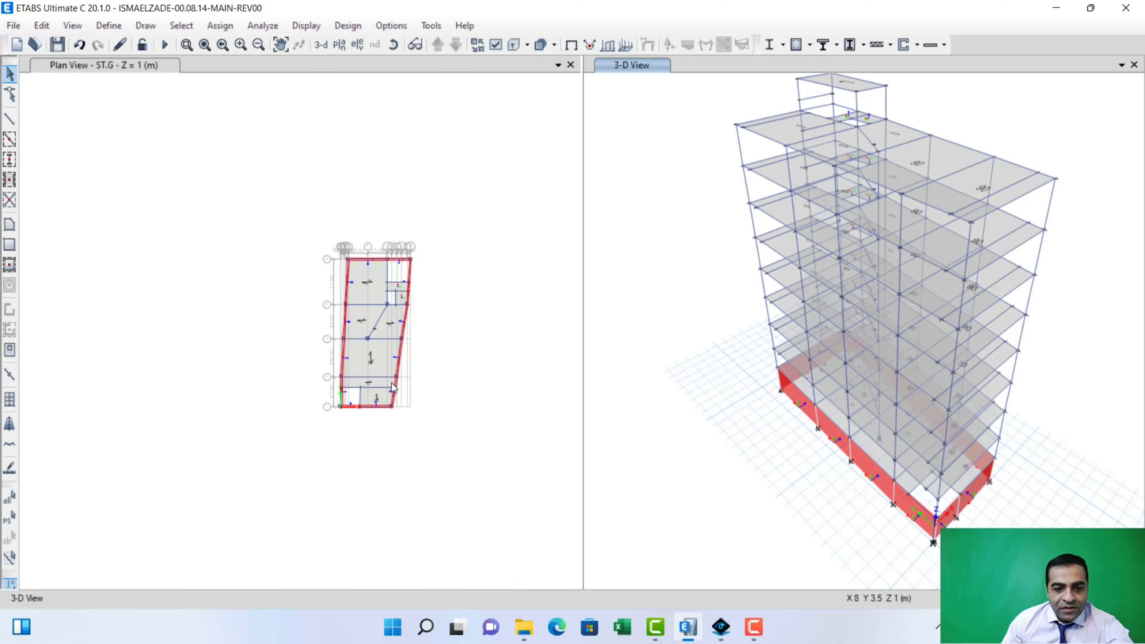
pyautogui.moveTo(436, 220)
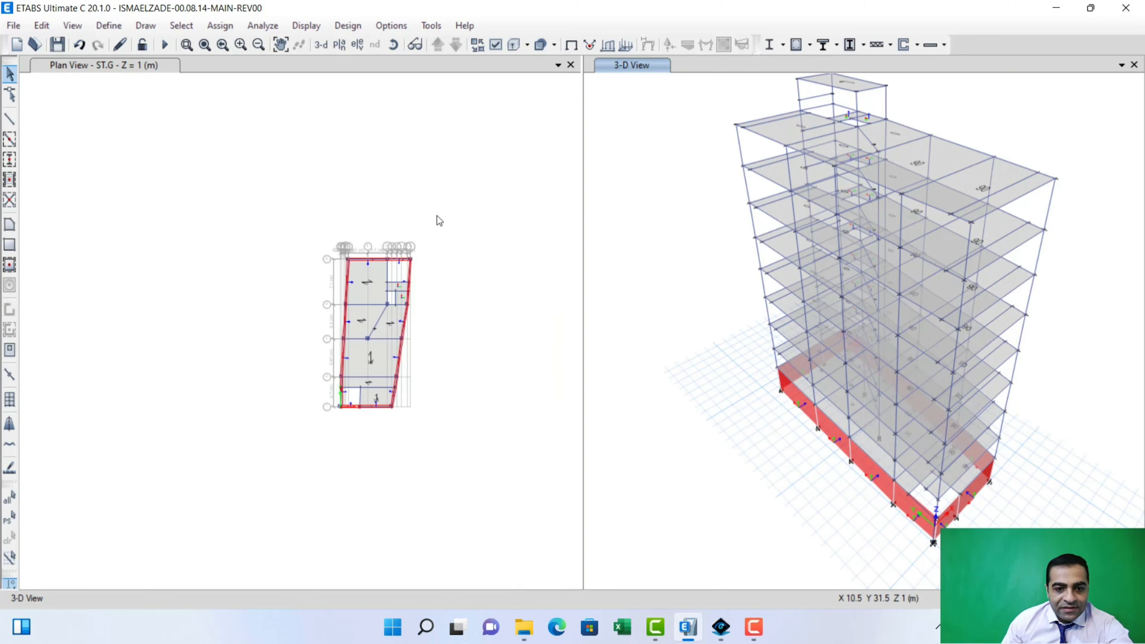